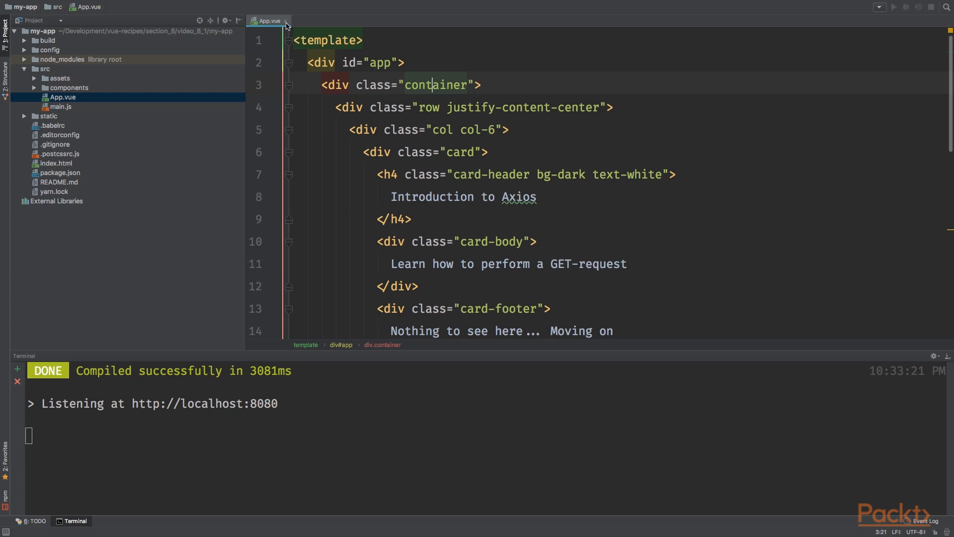
# Open main.js and scroll through the Axios import, base URL and GET request
pyautogui.click(60, 107)
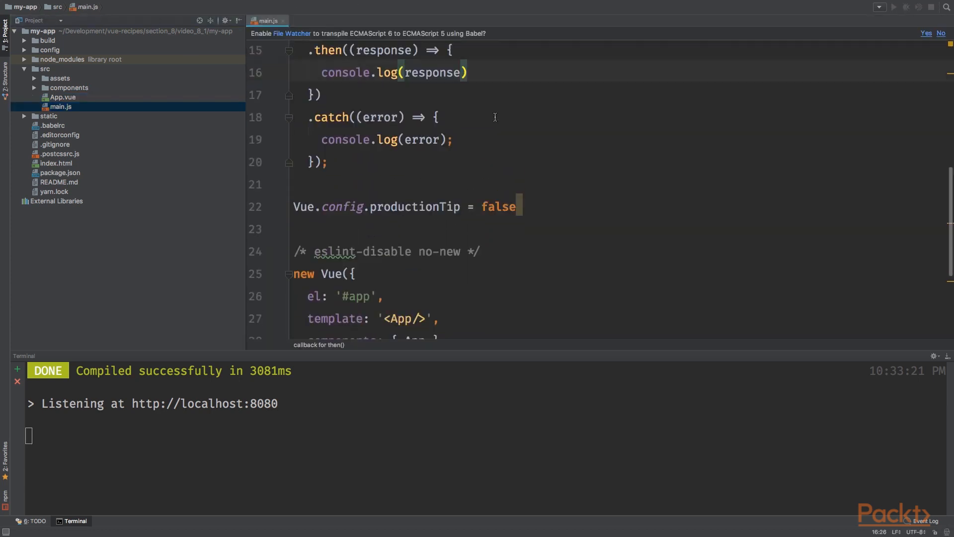
pyautogui.scroll(3)
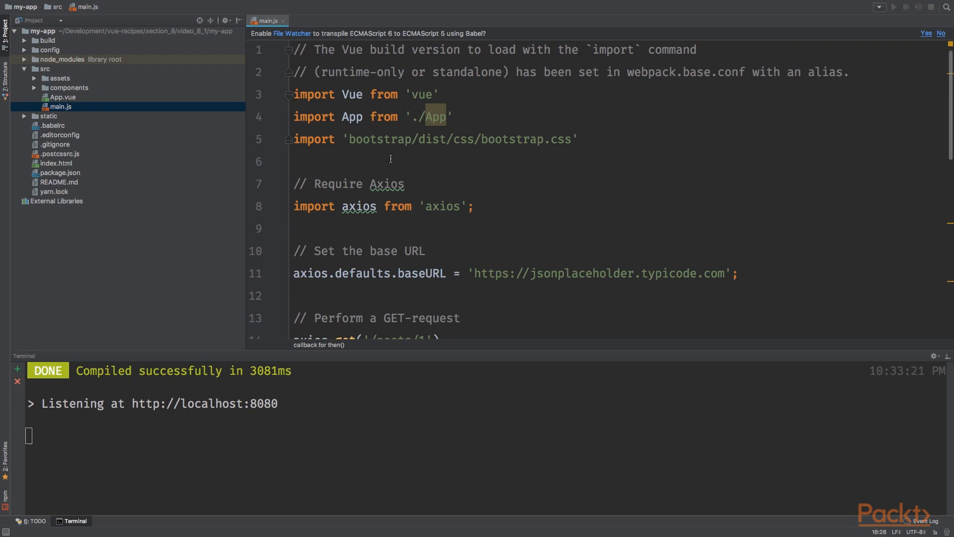
pyautogui.moveTo(452, 166)
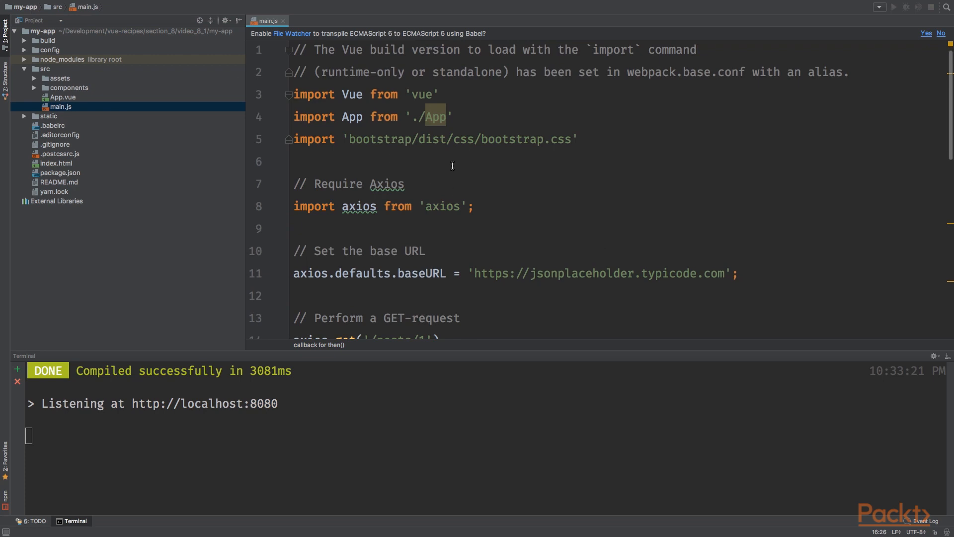
pyautogui.scroll(-3)
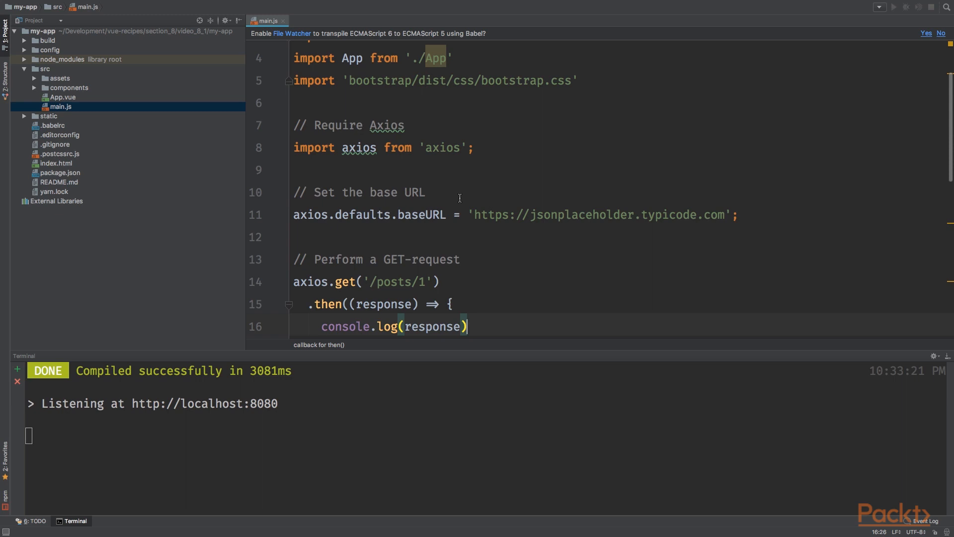
# Scroll down to the .then block containing console.log(response) on line 16
pyautogui.scroll(-3)
pyautogui.write(';')
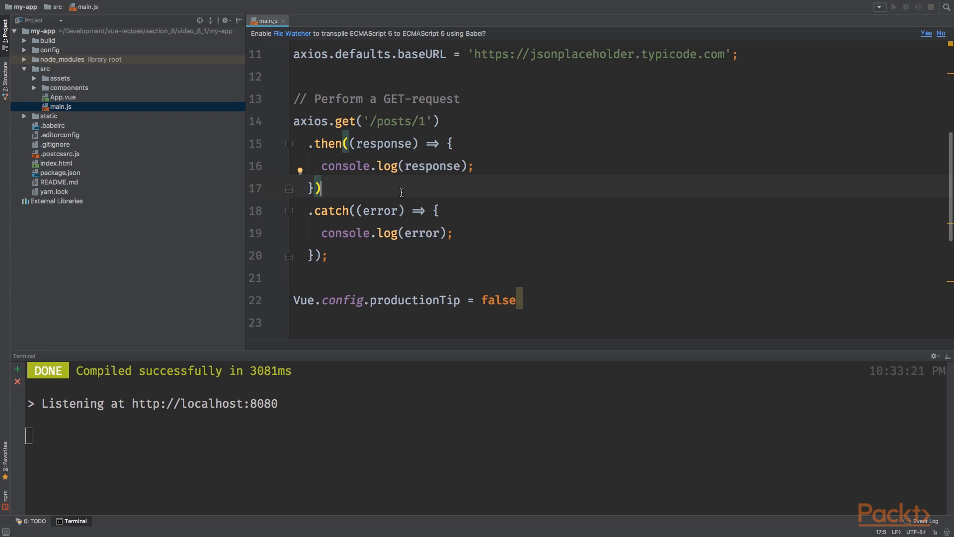
pyautogui.moveTo(341, 187)
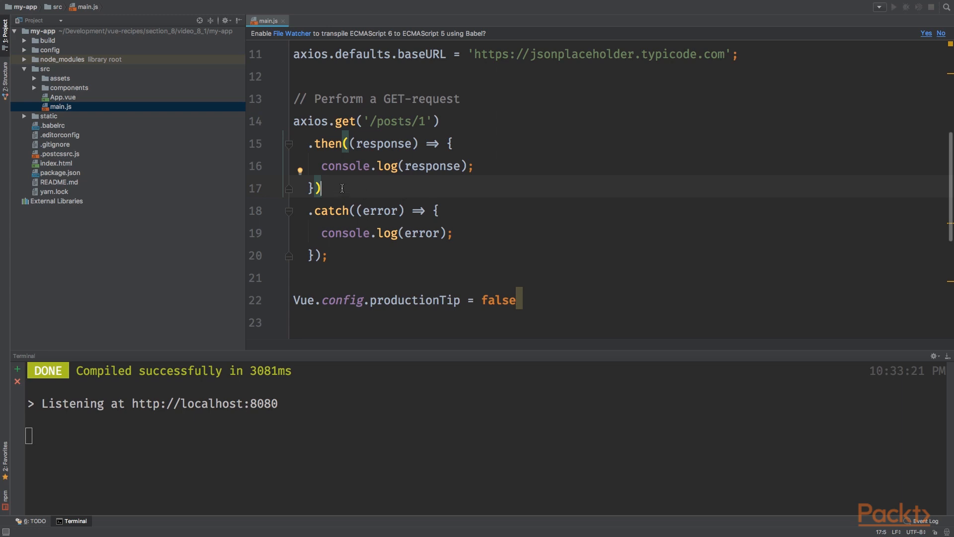
# Select the word 'error' in the .catch((error) => callback on line 18
pyautogui.doubleClick(331, 210)
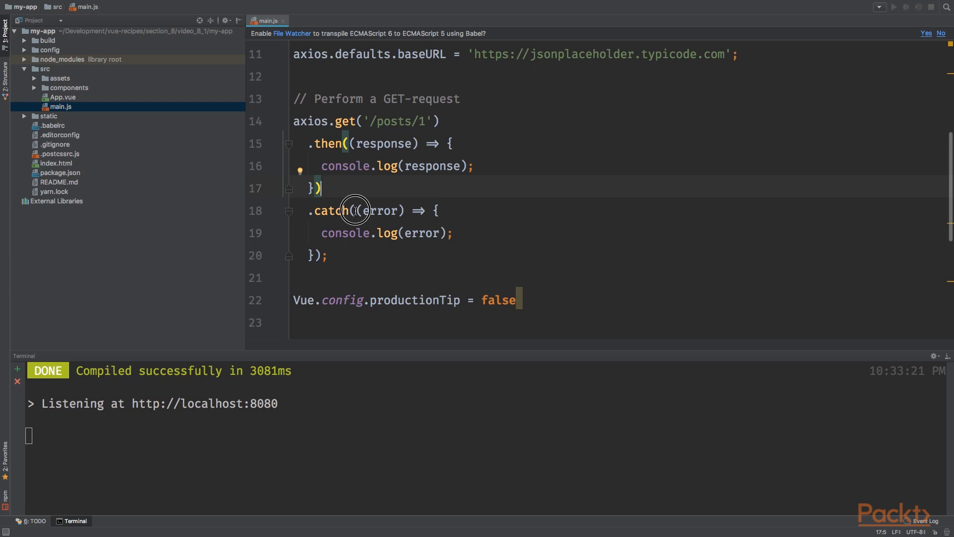
pyautogui.doubleClick(379, 211)
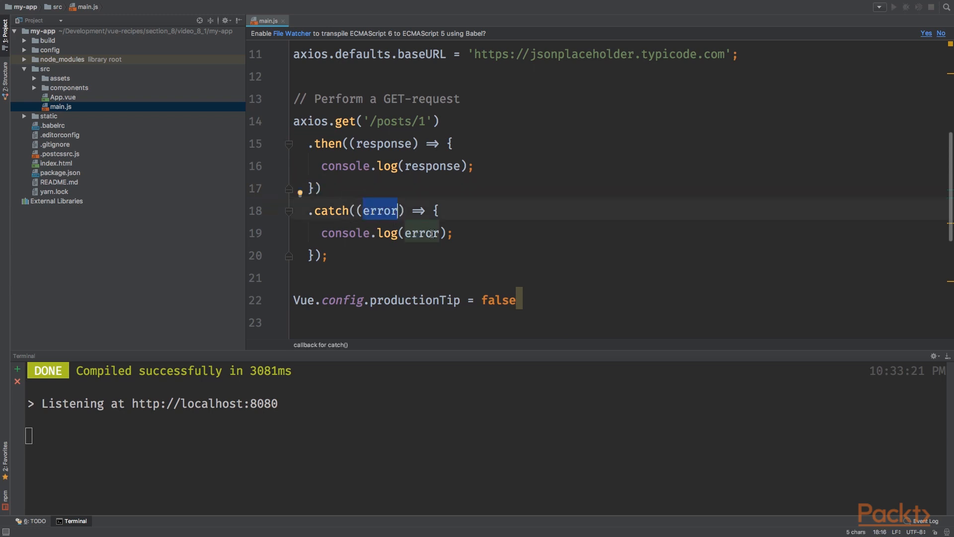